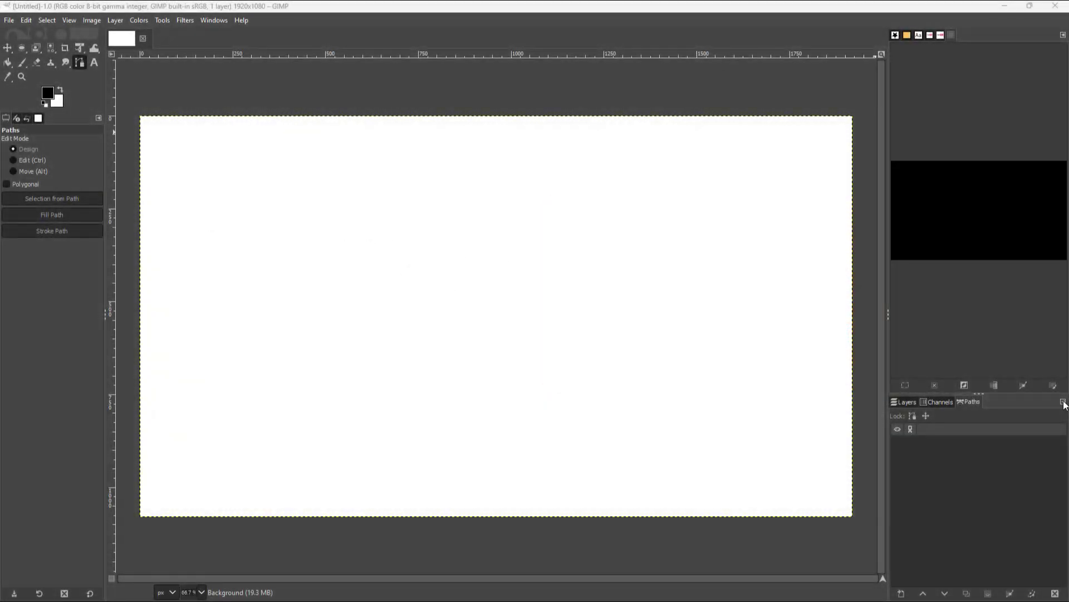
Place the first anchor of a new unnamed path near the canvas's right edge
left_click(809, 360)
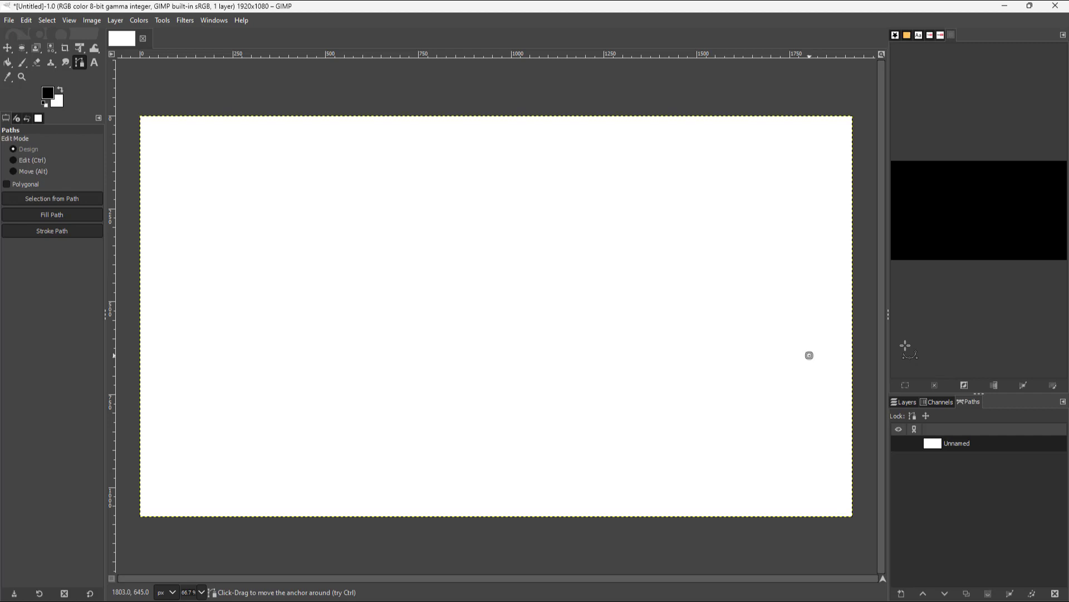
mouse_move(822, 307)
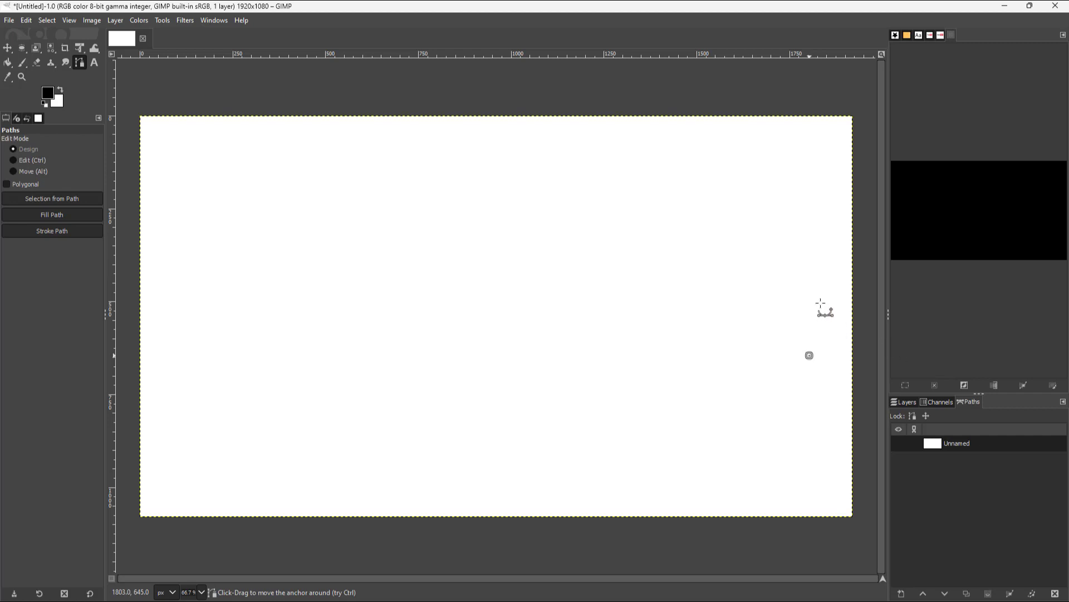
mouse_move(805, 294)
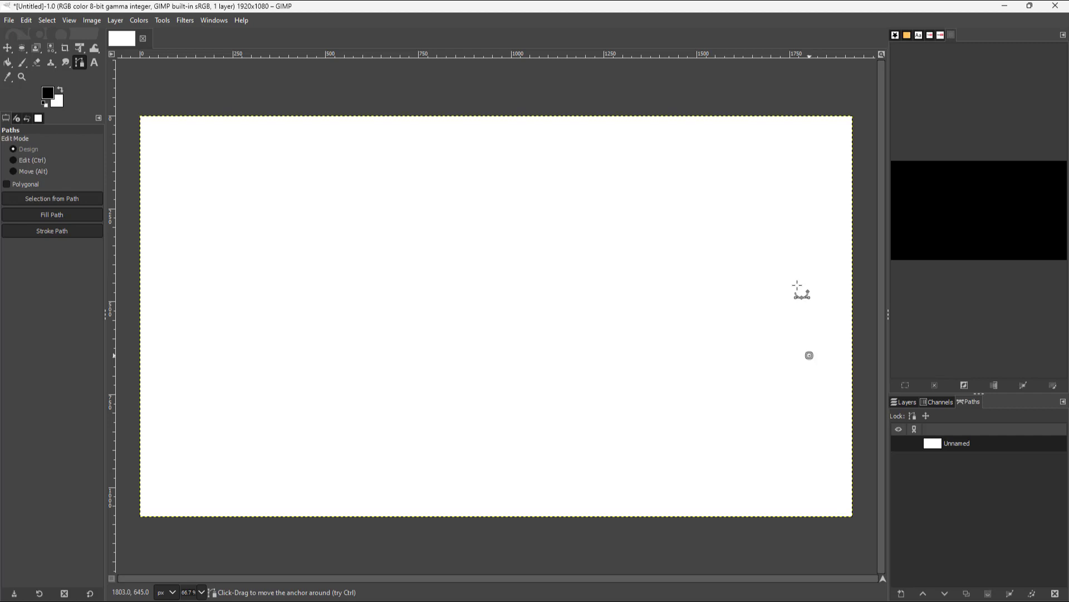
mouse_move(985, 410)
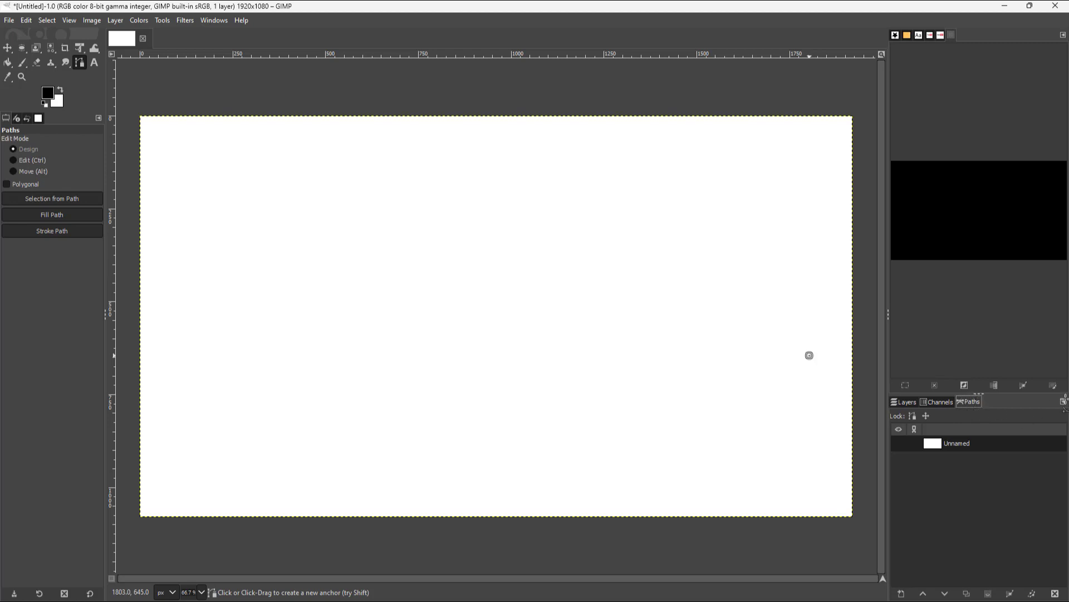
Choose Import Path... from the Paths dock's menu to get the SVG import dialog
left_click(1061, 401)
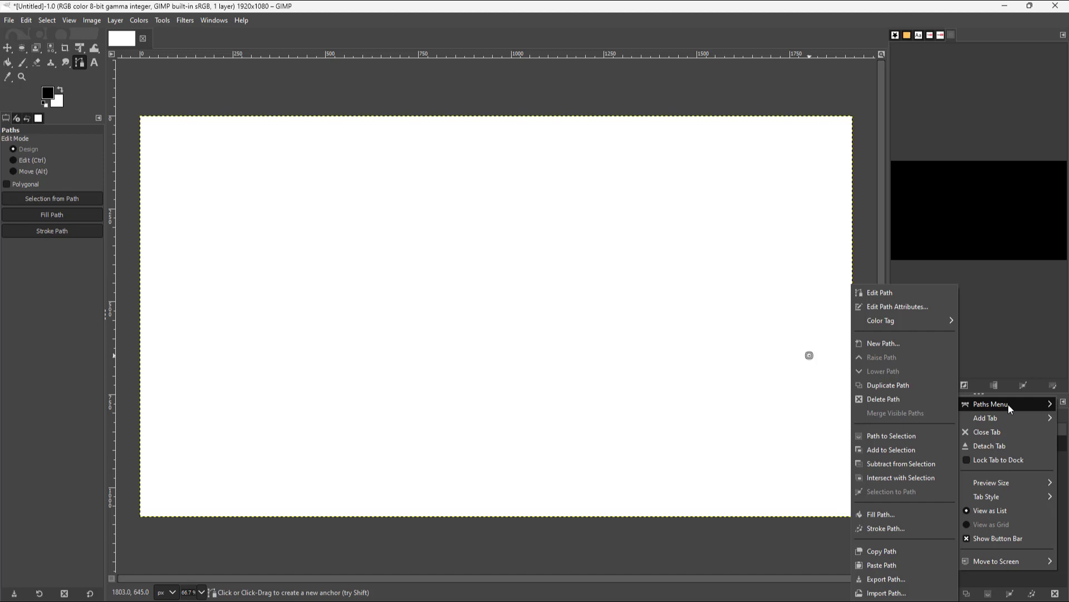
mouse_move(884, 592)
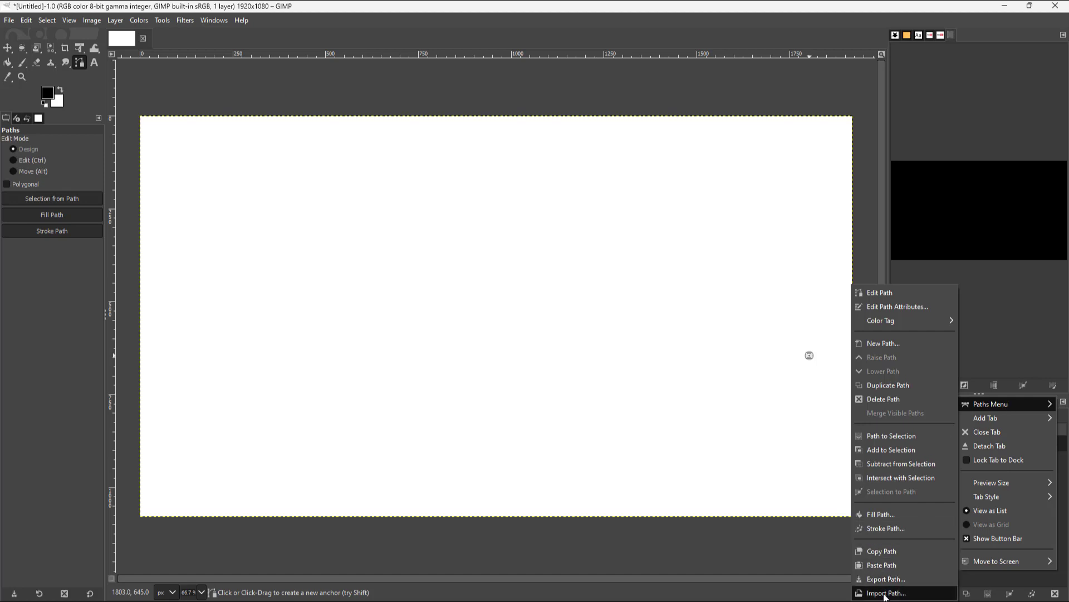
left_click(886, 592)
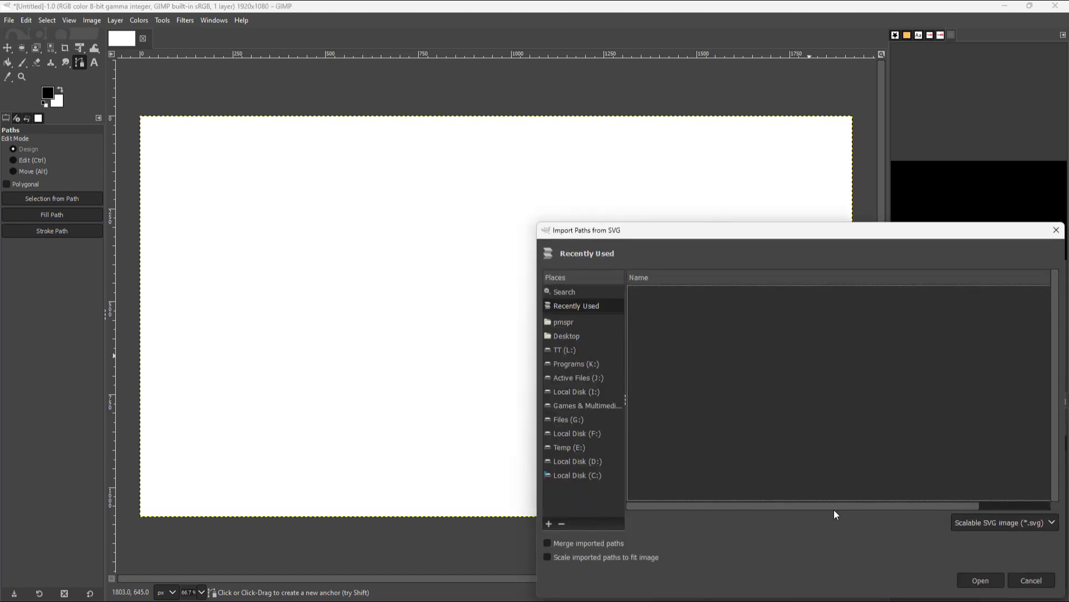
Import ExportedPath.svg from the Desktop as a second, blob-shaped path
left_click(565, 336)
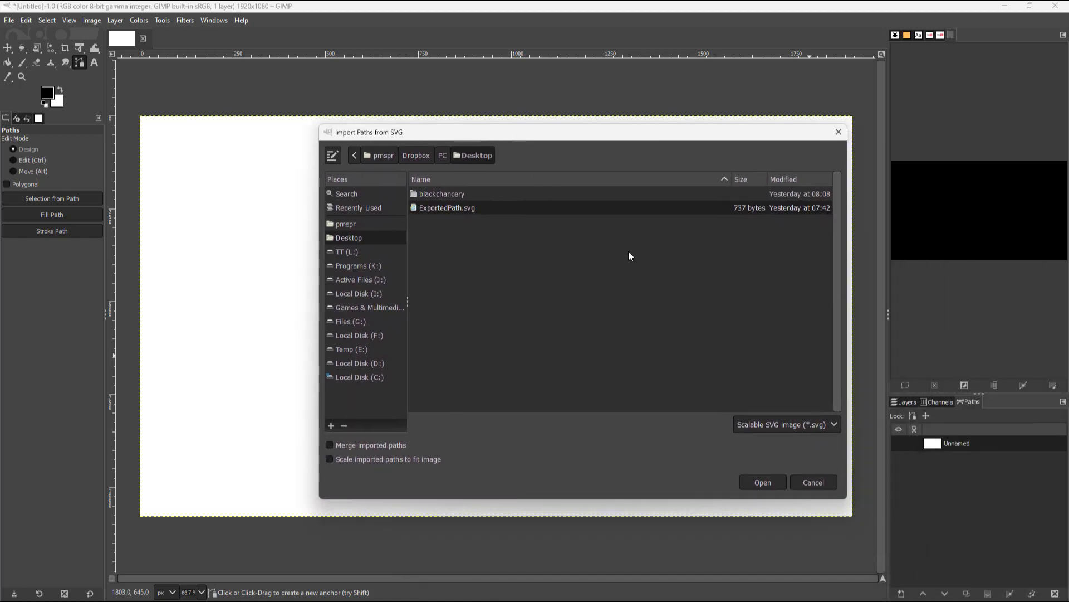
left_click(762, 482)
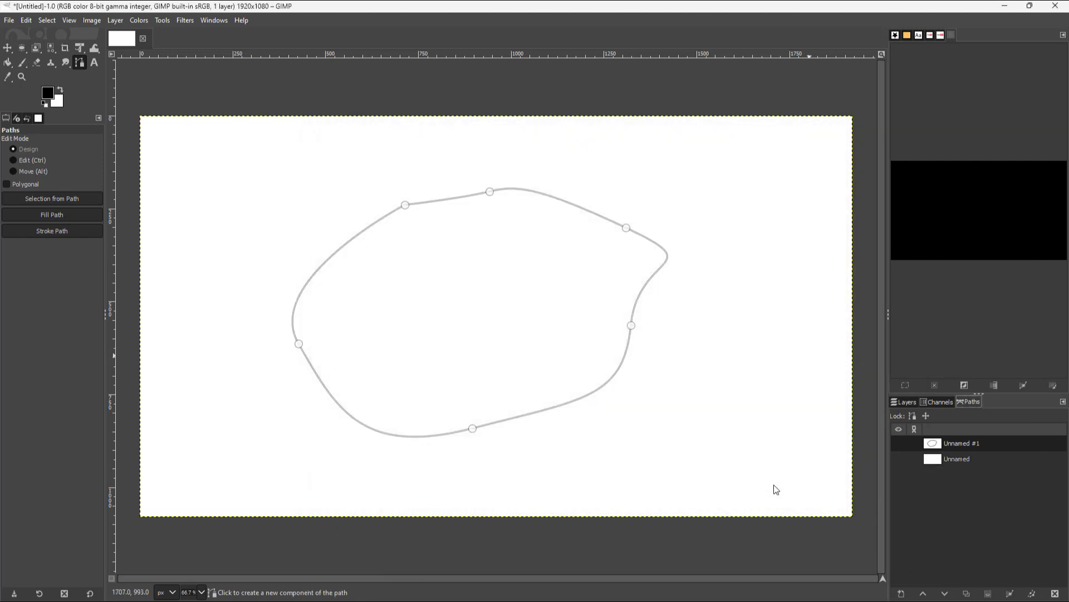
Begin adjusting the anchors of imported path Unnamed #1 with the Paths tool
left_click(957, 458)
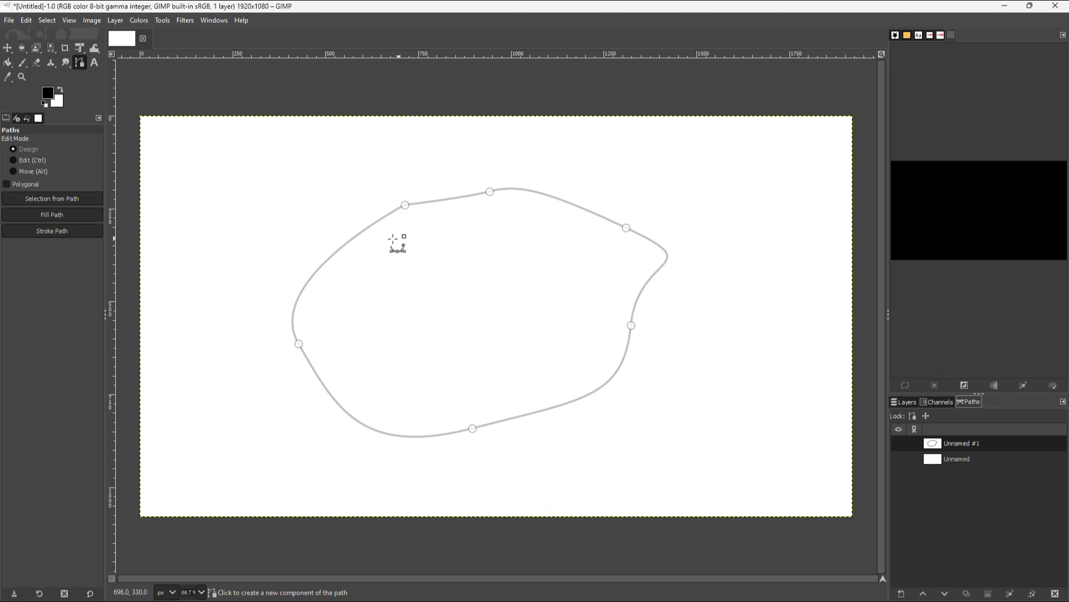
mouse_move(649, 314)
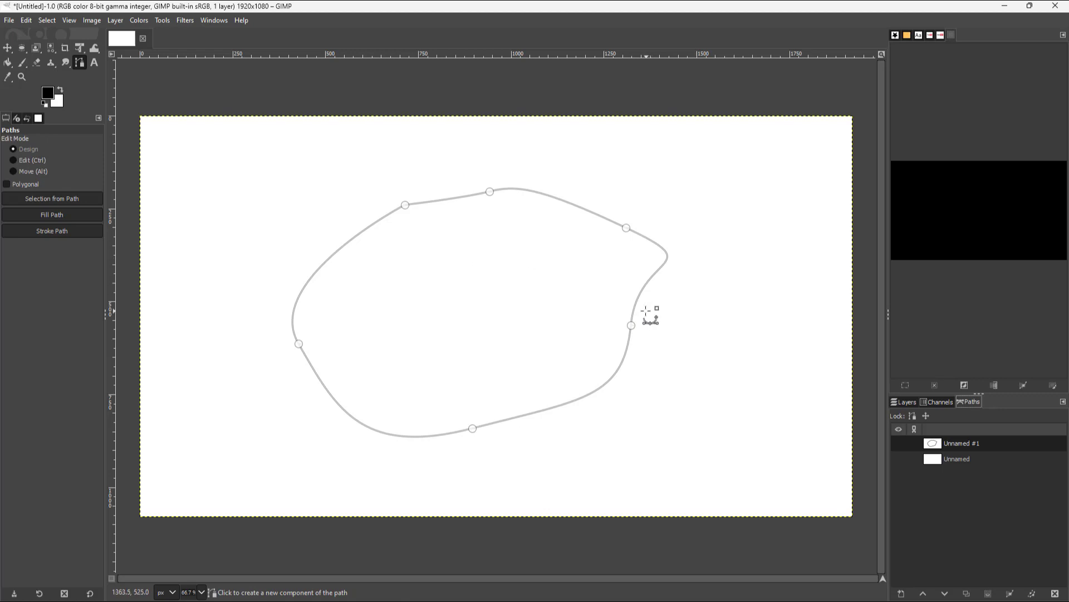
mouse_move(819, 362)
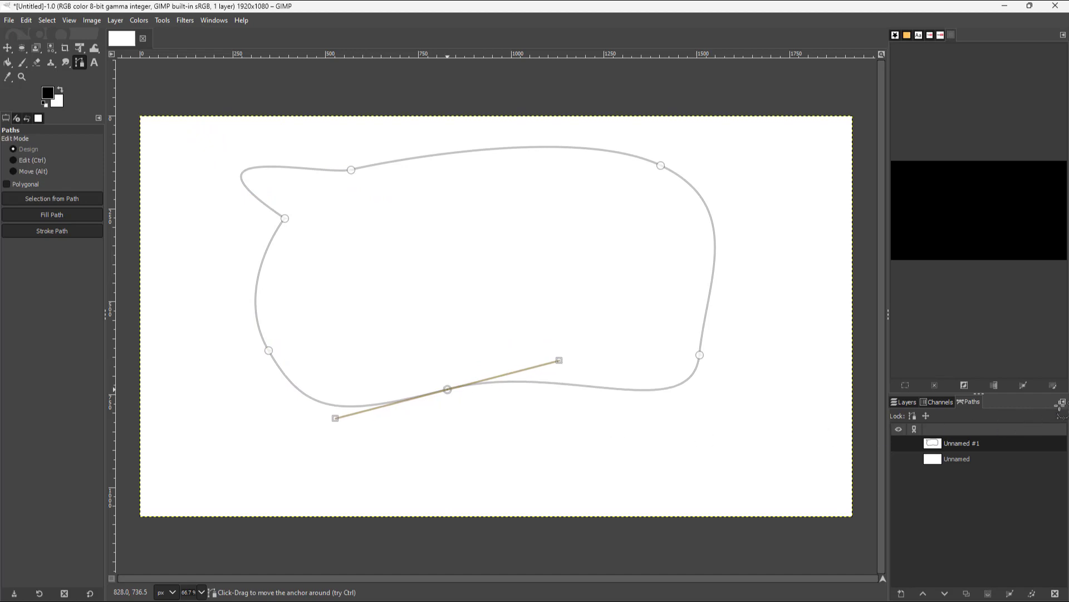
Re-import ExportedPath.svg as a third path and make edited Unnamed #1 visible
left_click(1062, 401)
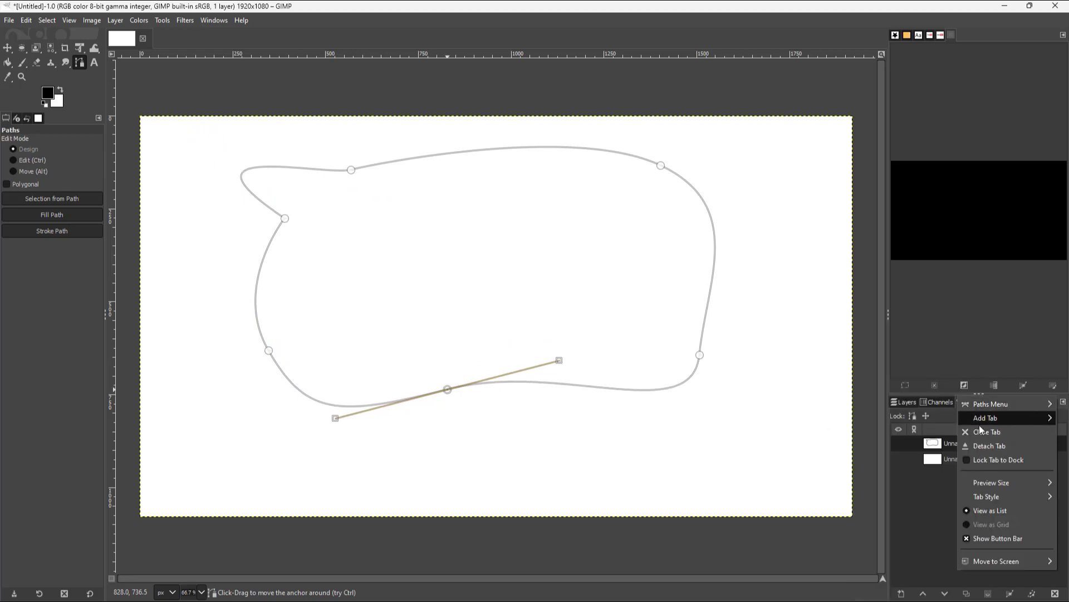
left_click(989, 403)
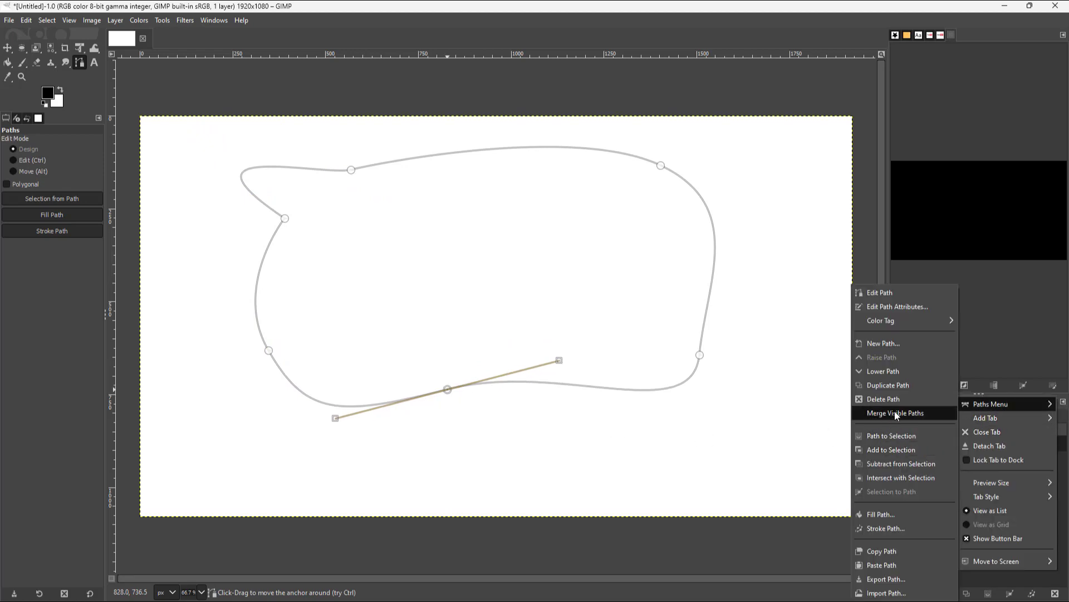
mouse_move(880, 564)
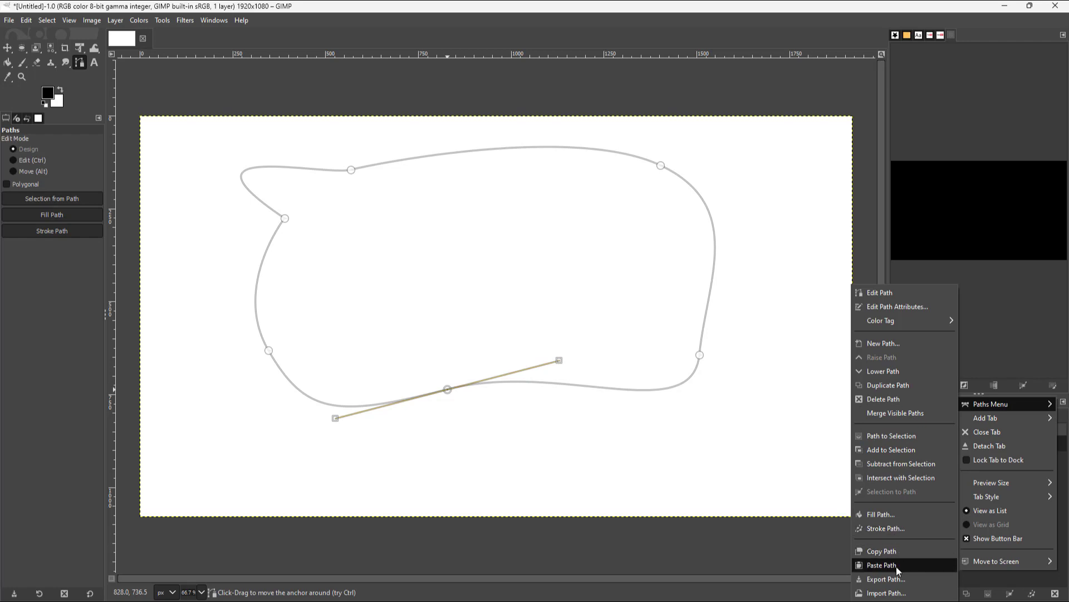
left_click(886, 593)
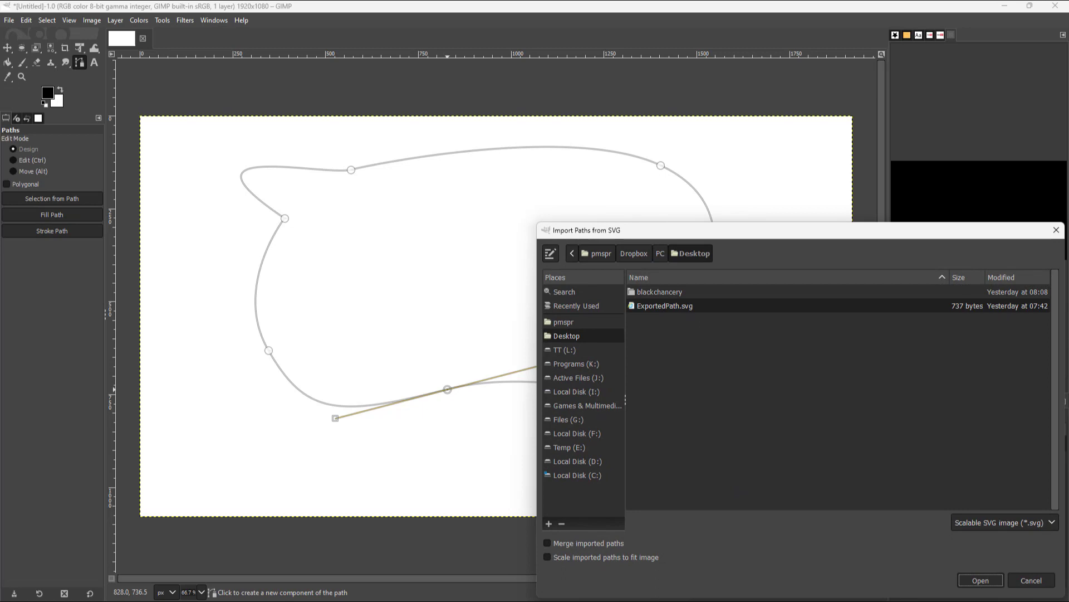
left_click(980, 580)
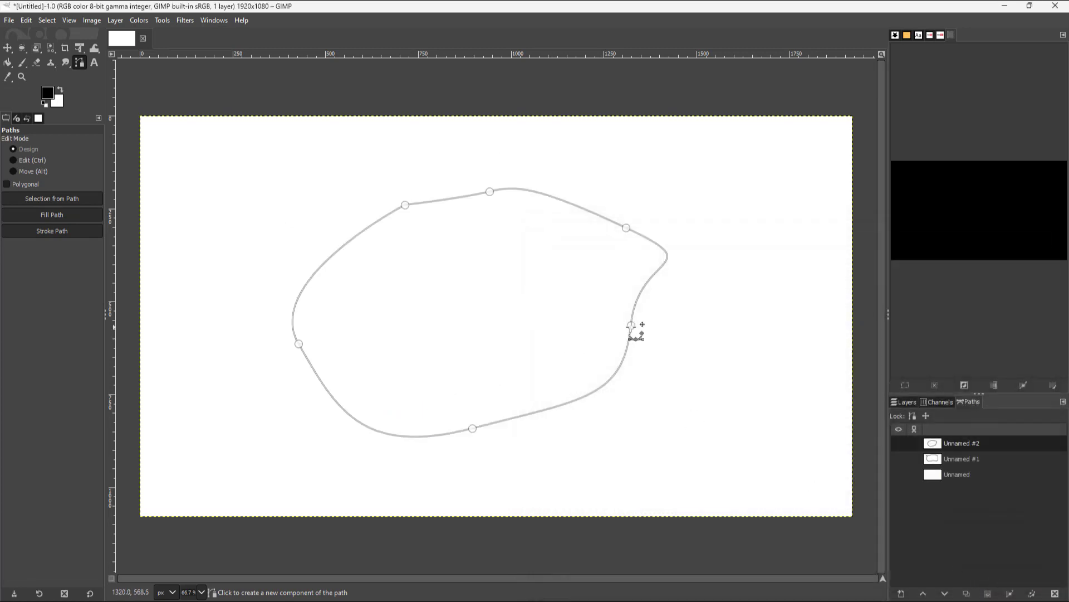
left_click(899, 442)
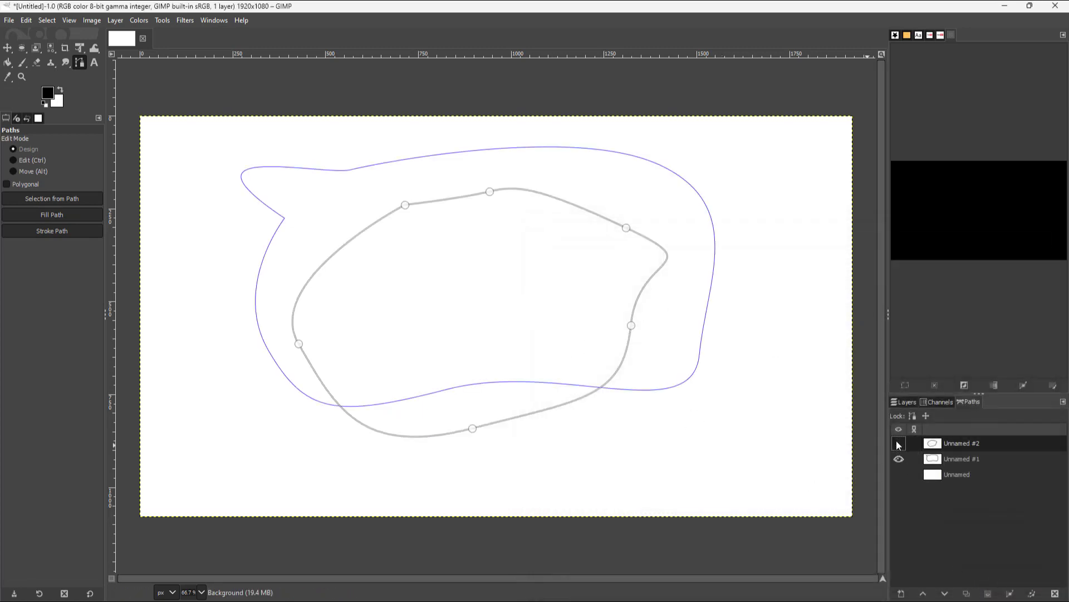